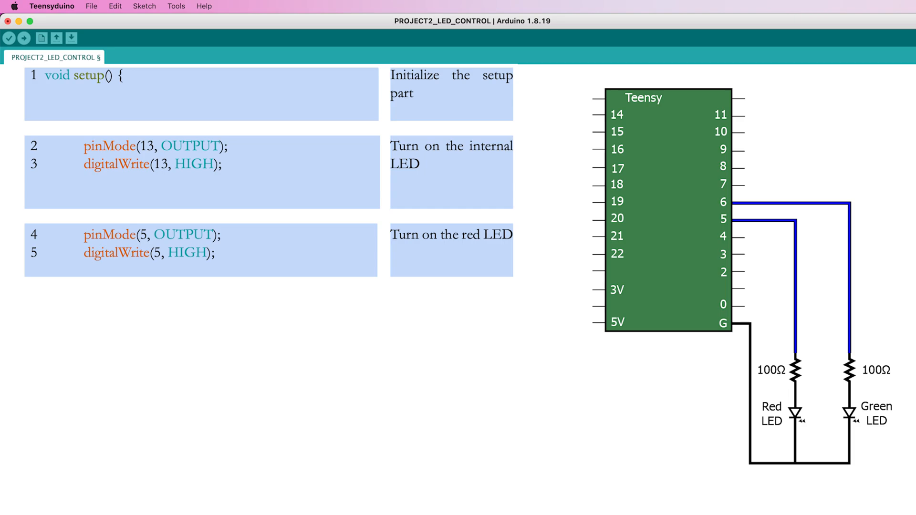
- Add delay(4000); so setup waits 4 seconds before switching from the red to the green LED
type("delay(4000);")
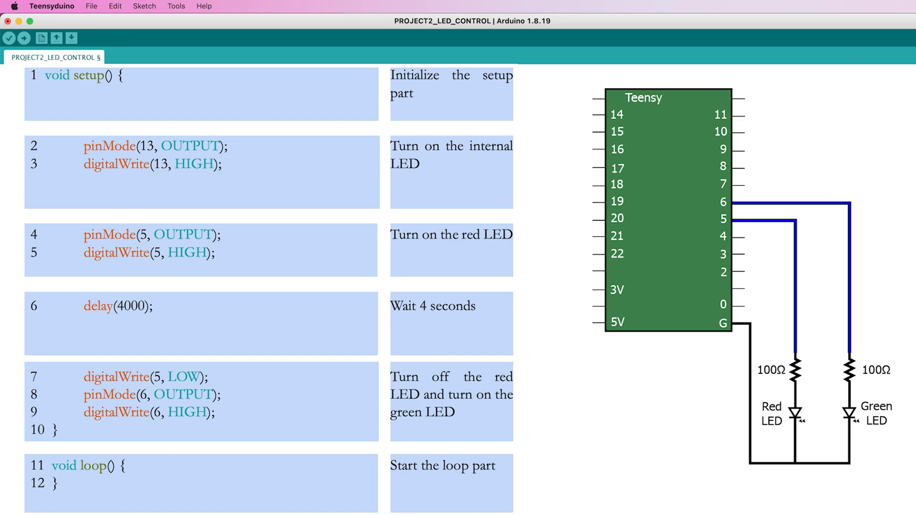
- Compile the LED control sketch and upload it to the Teensy 4.0 board
left_click(41, 65)
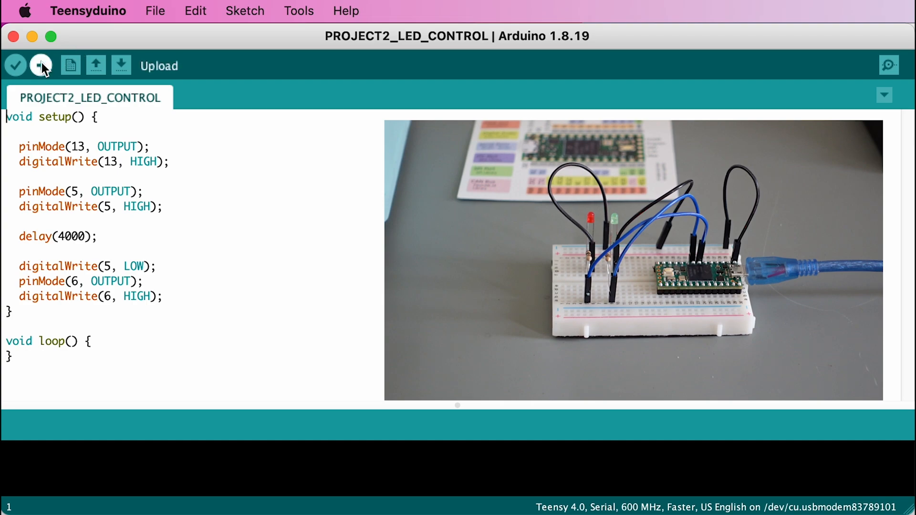
left_click(41, 65)
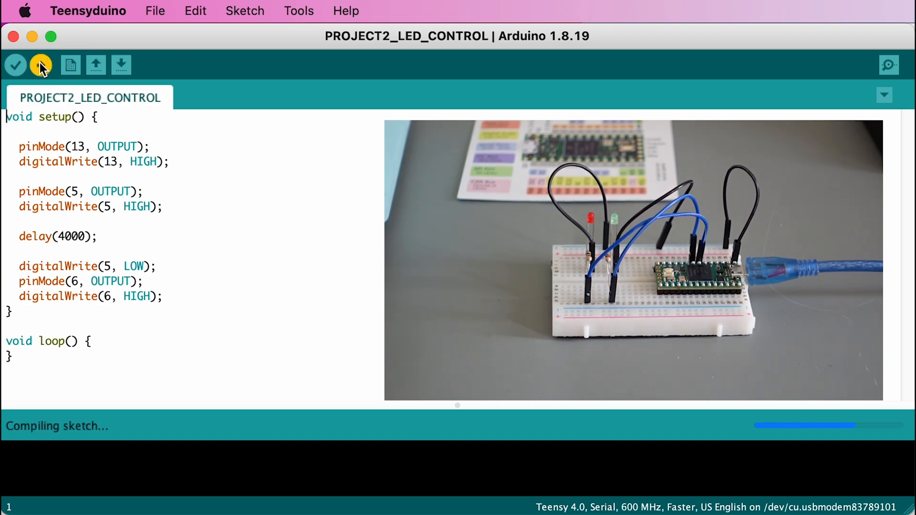
left_click(41, 64)
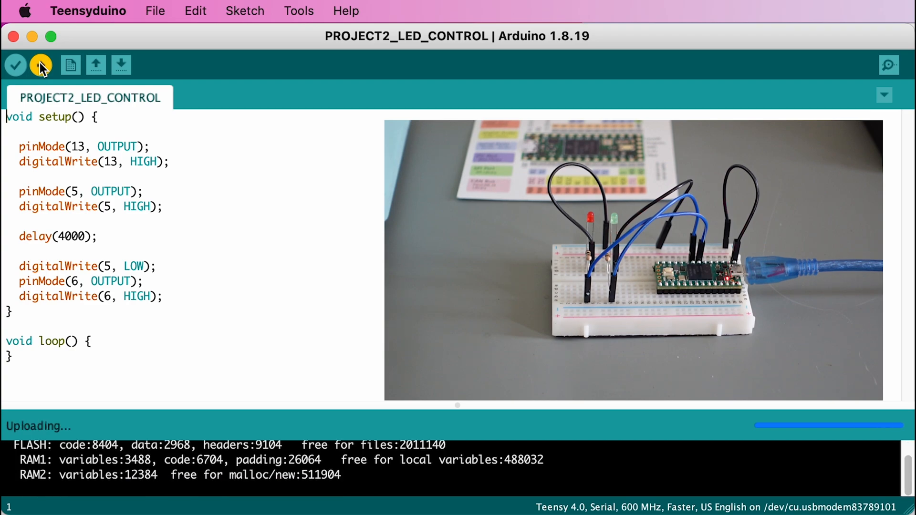